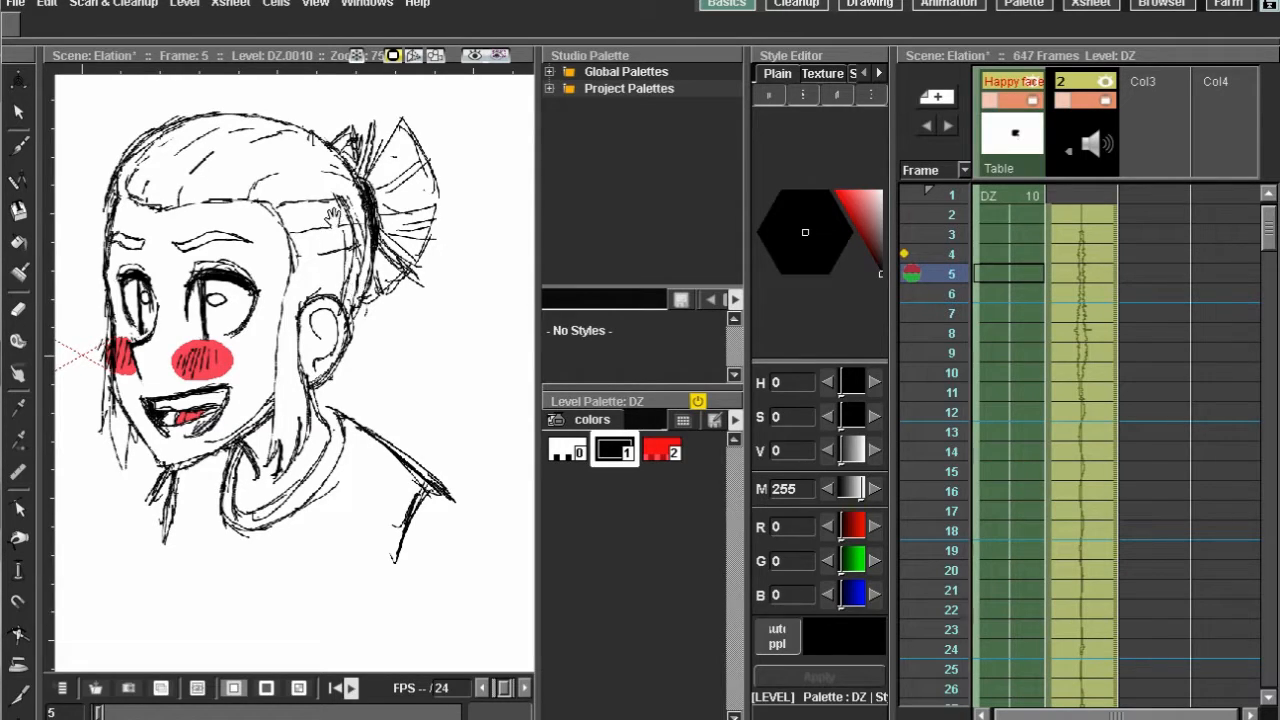
{"action": "mouse_move", "coordinate": [330, 210]}
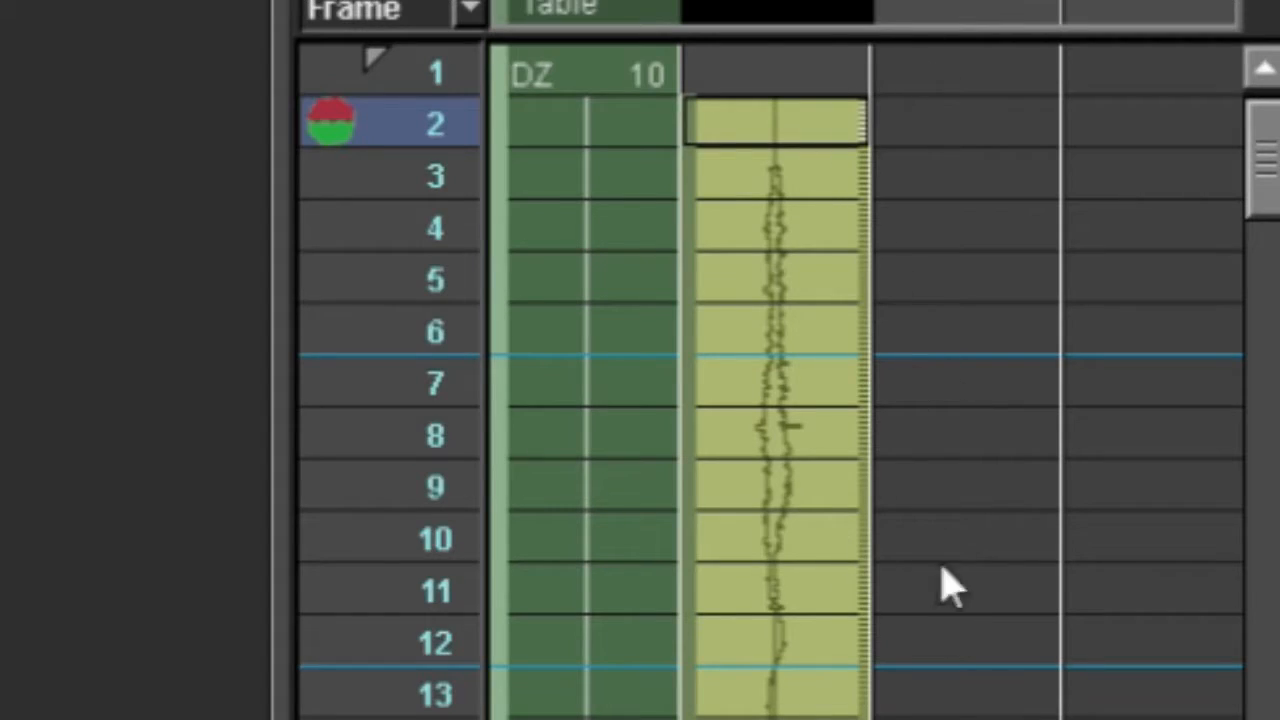
{"action": "mouse_move", "coordinate": [884, 250]}
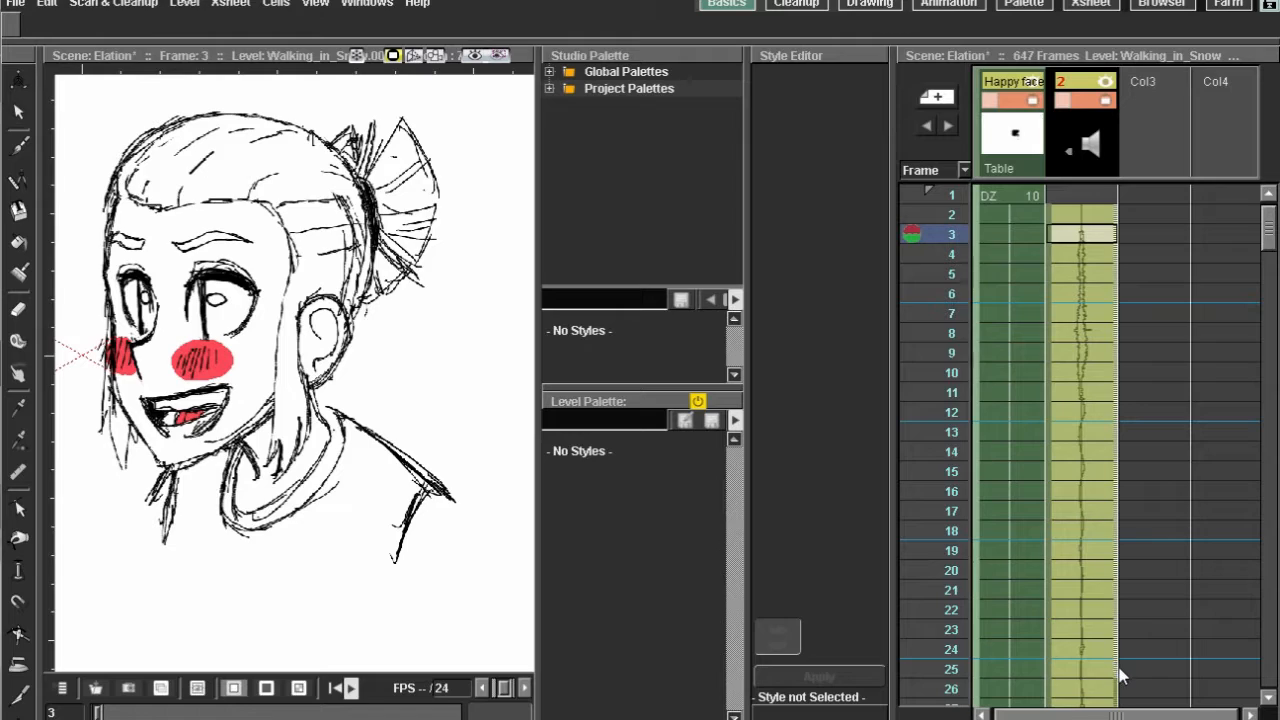
Scrub the snow-step sound column to frame 25, then back to frame 11.
{"action": "left_click", "coordinate": [1080, 570]}
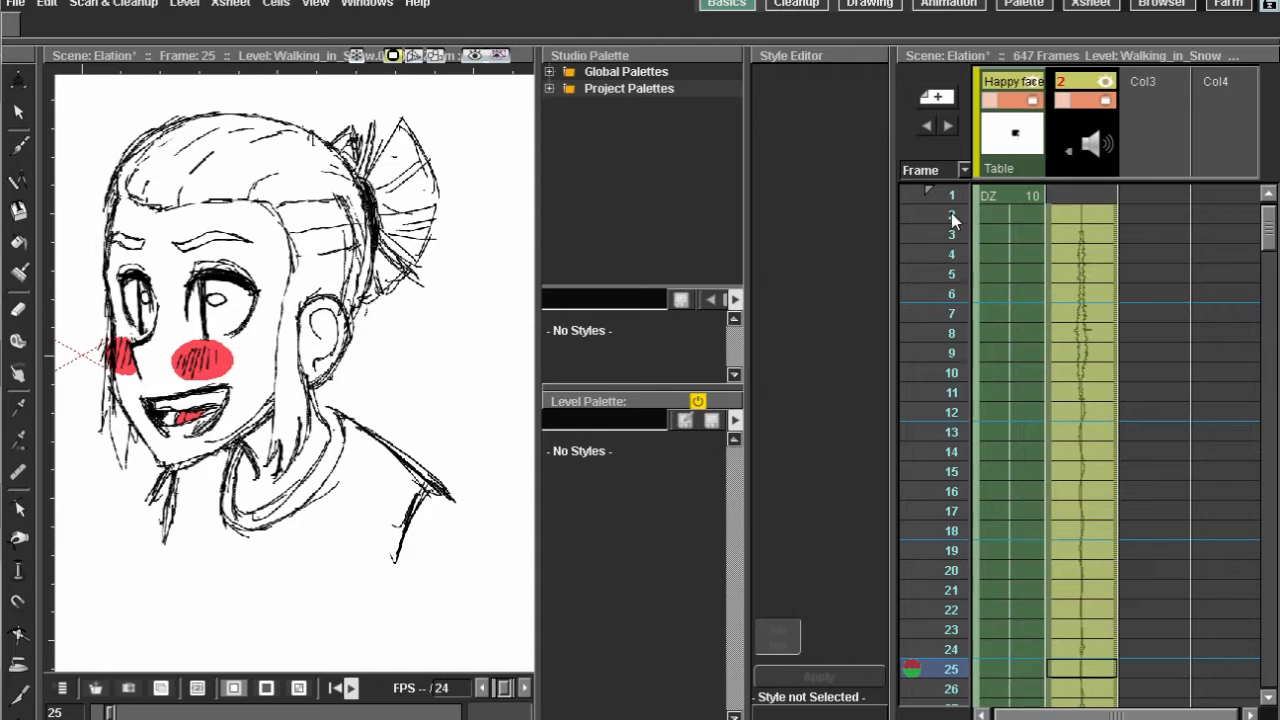
{"action": "left_click", "coordinate": [952, 292]}
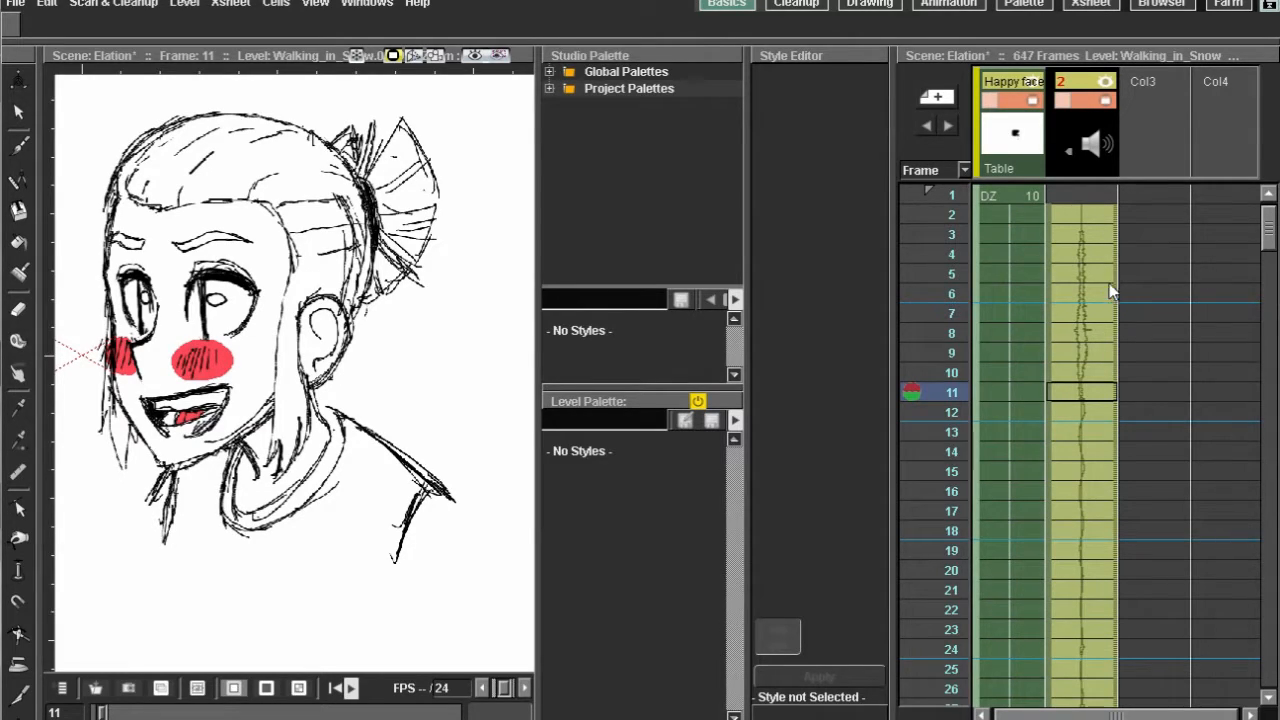
{"action": "mouse_move", "coordinate": [504, 152]}
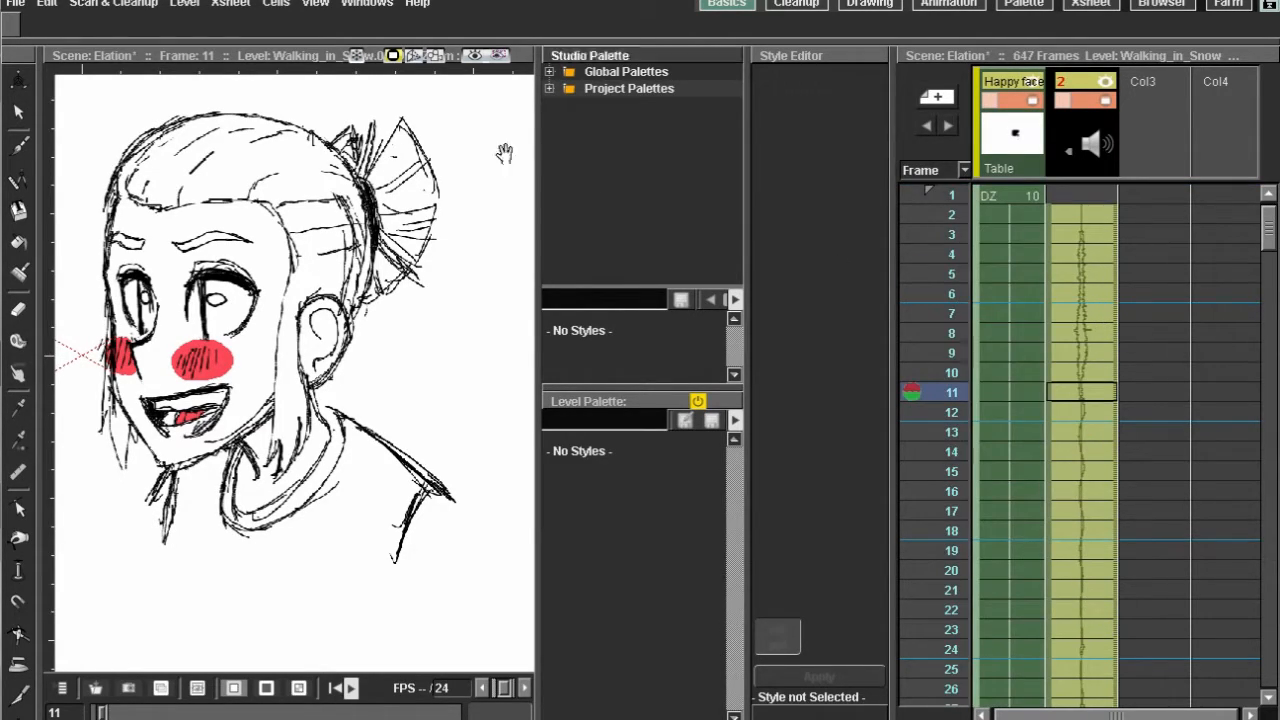
Render a scene preview via File > Preview, play frames 1-647 with sound enabled, then stop playback.
{"action": "left_click", "coordinate": [16, 4]}
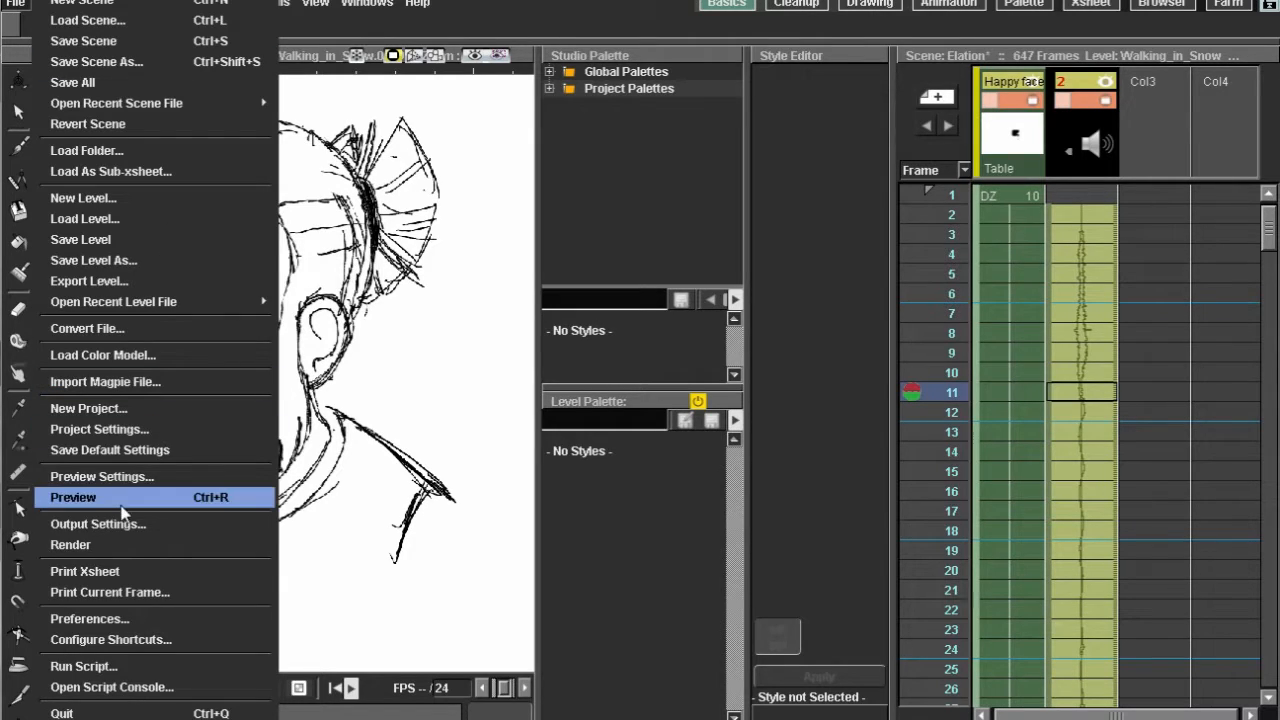
{"action": "left_click", "coordinate": [72, 496]}
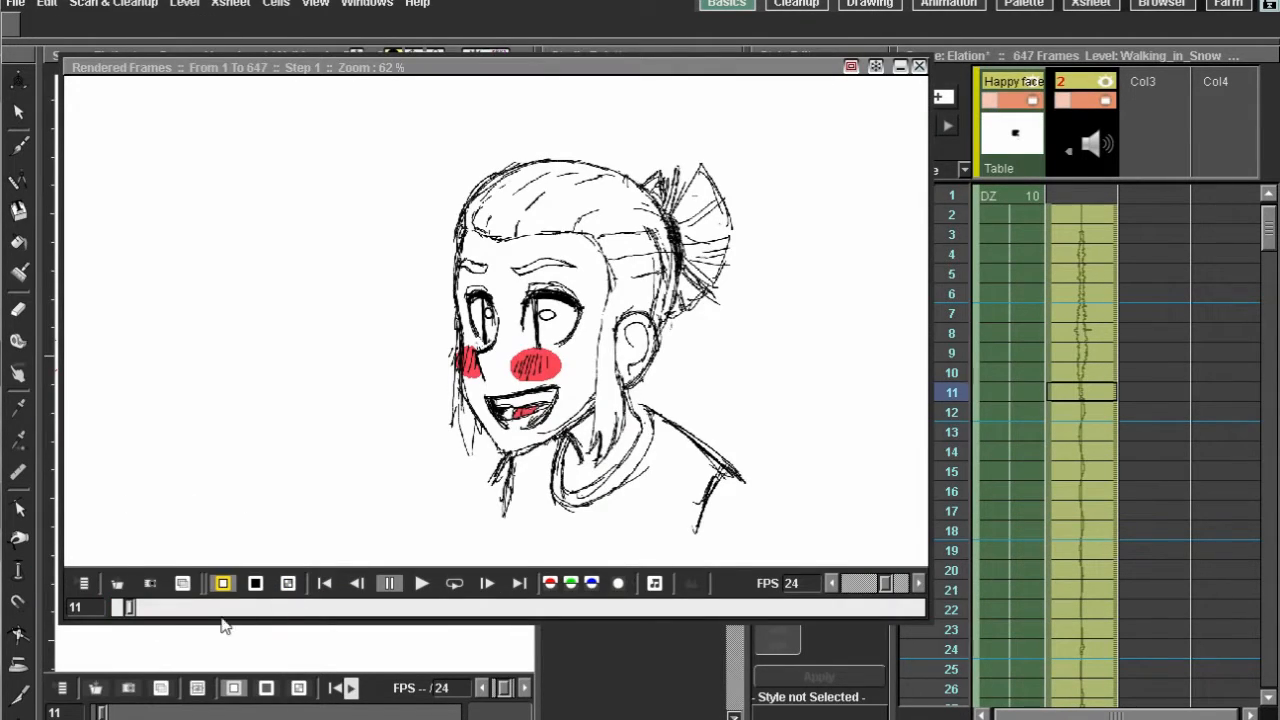
{"action": "left_click", "coordinate": [324, 584]}
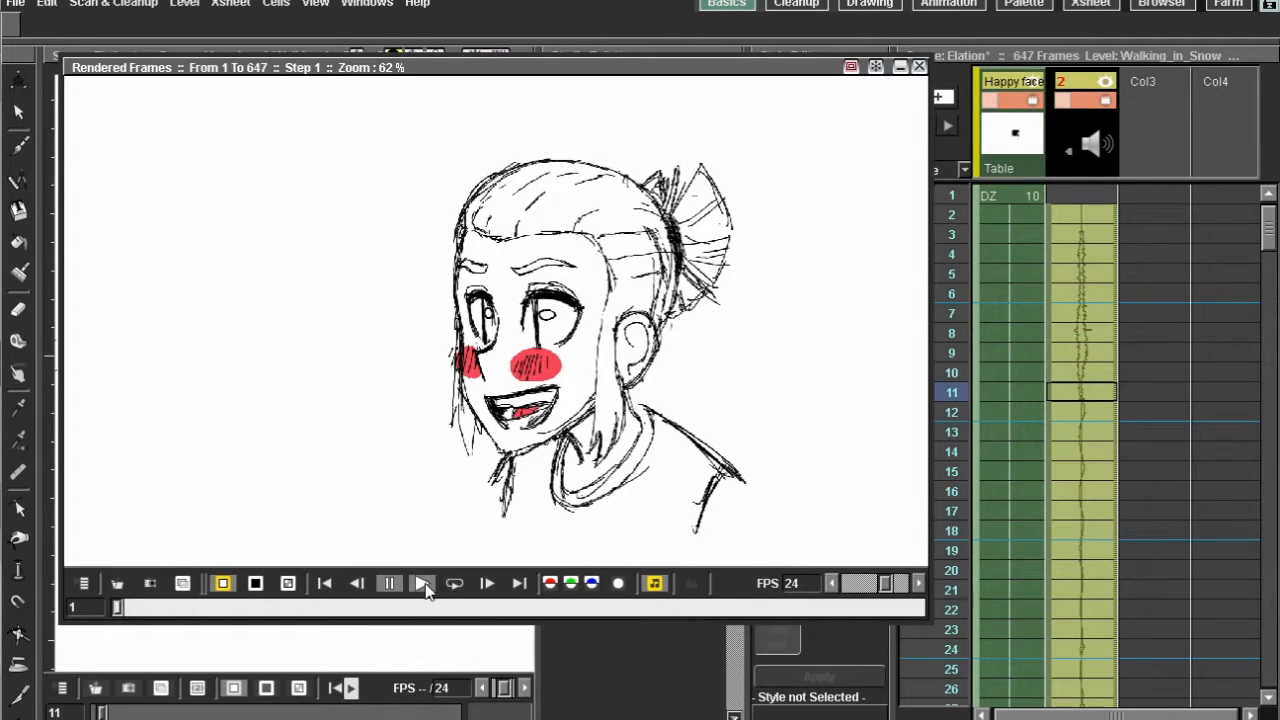
{"action": "left_click", "coordinate": [420, 584]}
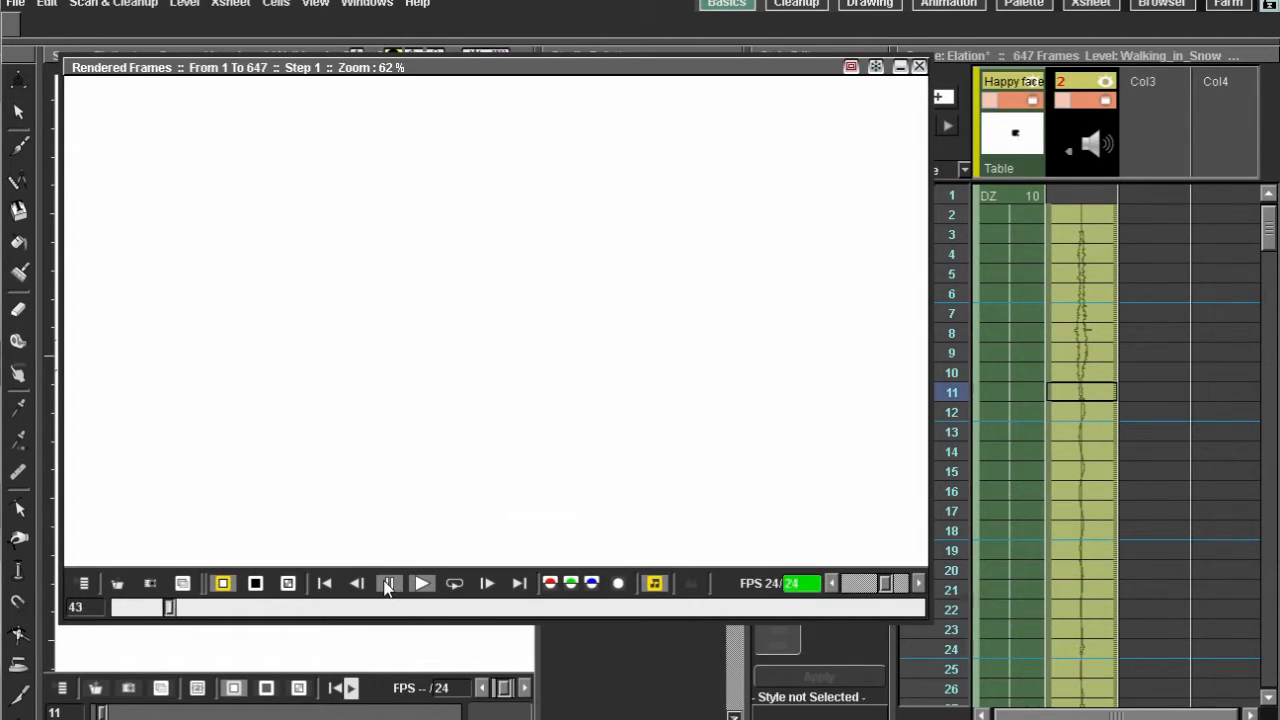
{"action": "left_click", "coordinate": [420, 584]}
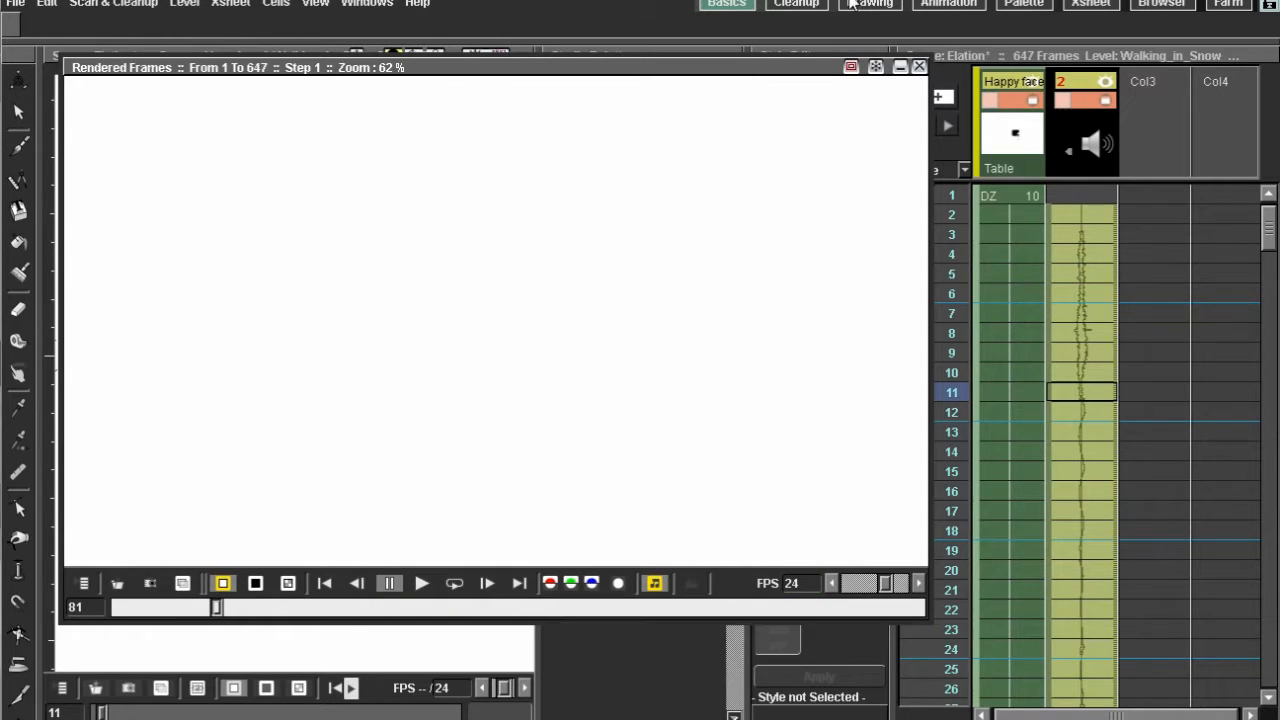